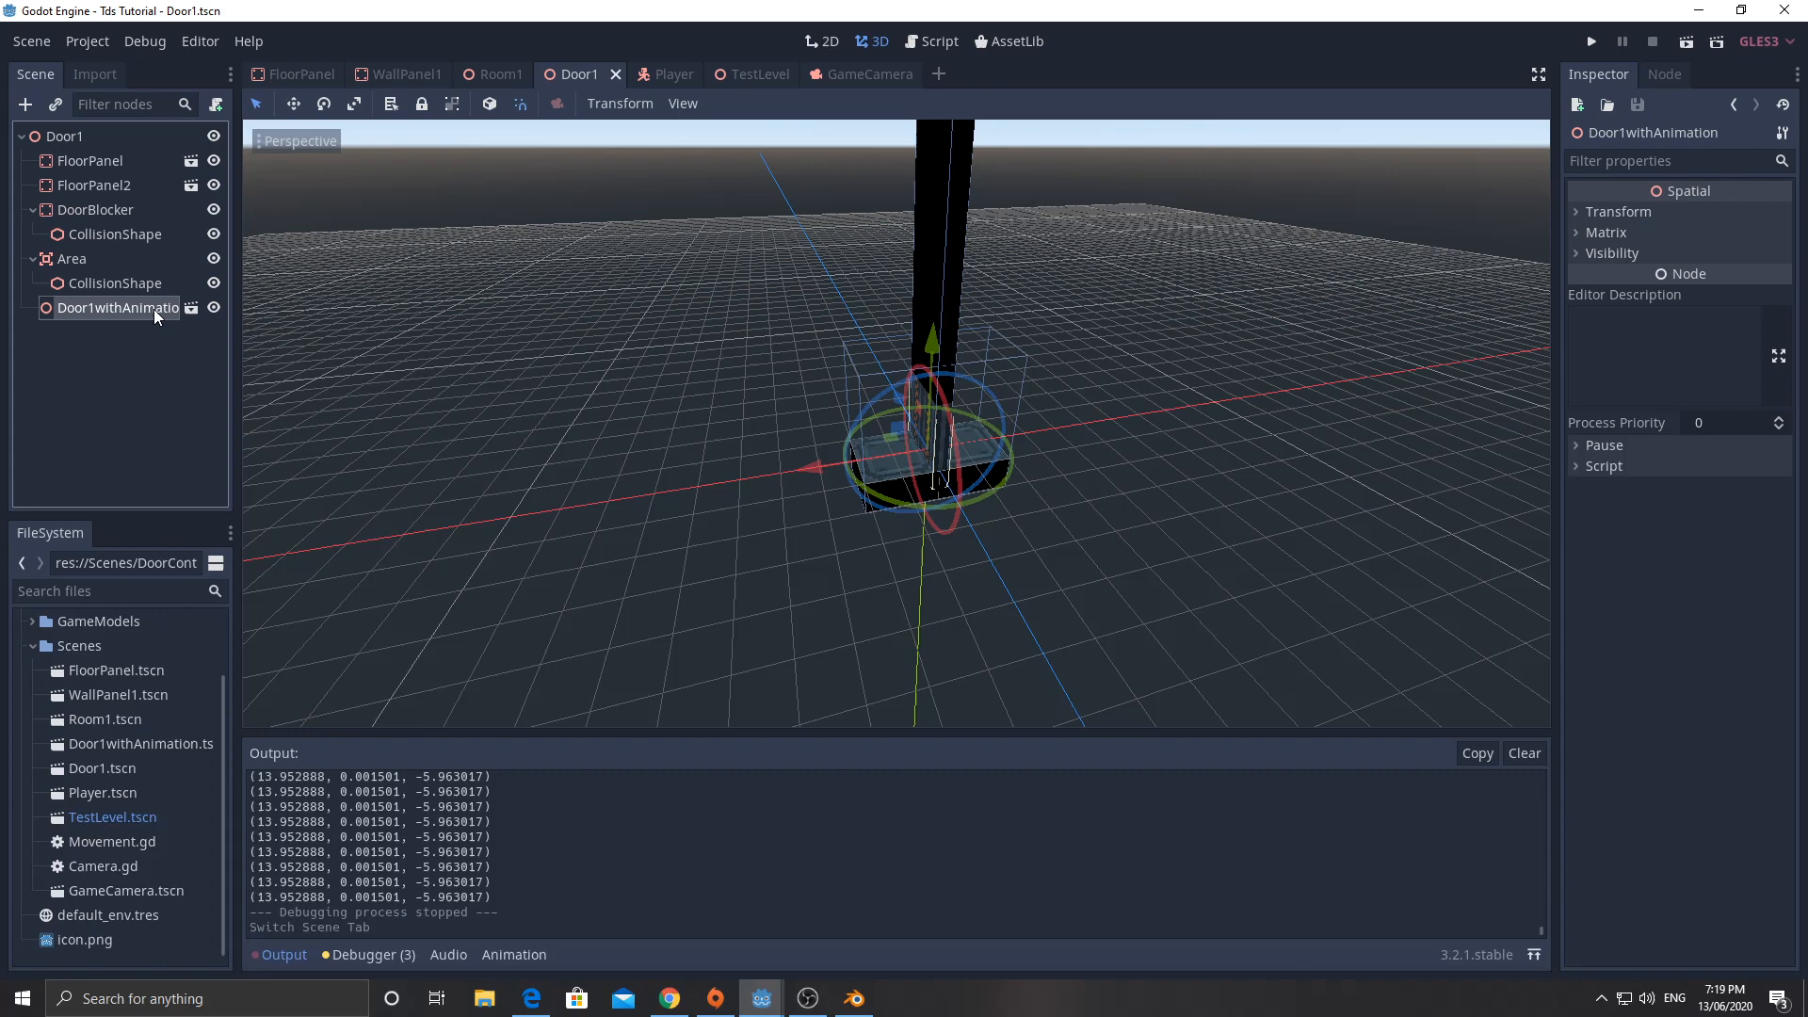
# - Select the Door1 root node so a script can be attached to it
pyautogui.click(65, 136)
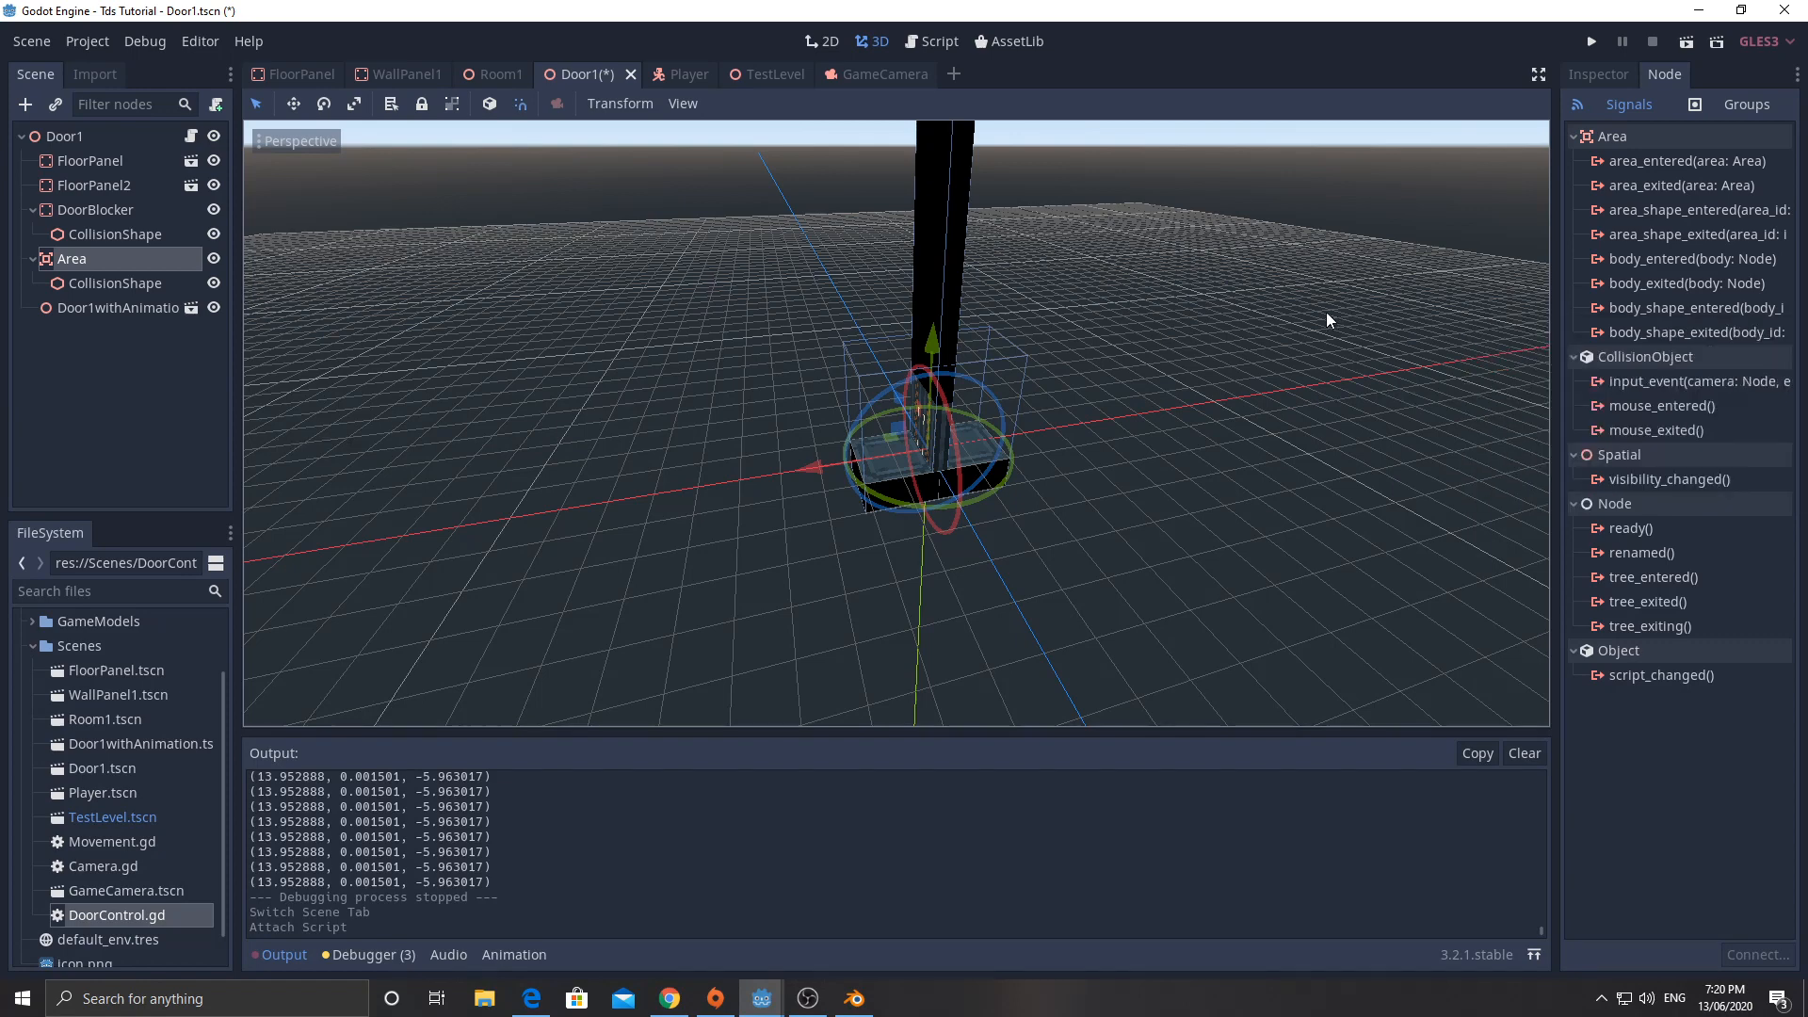
pyautogui.moveTo(1232, 335)
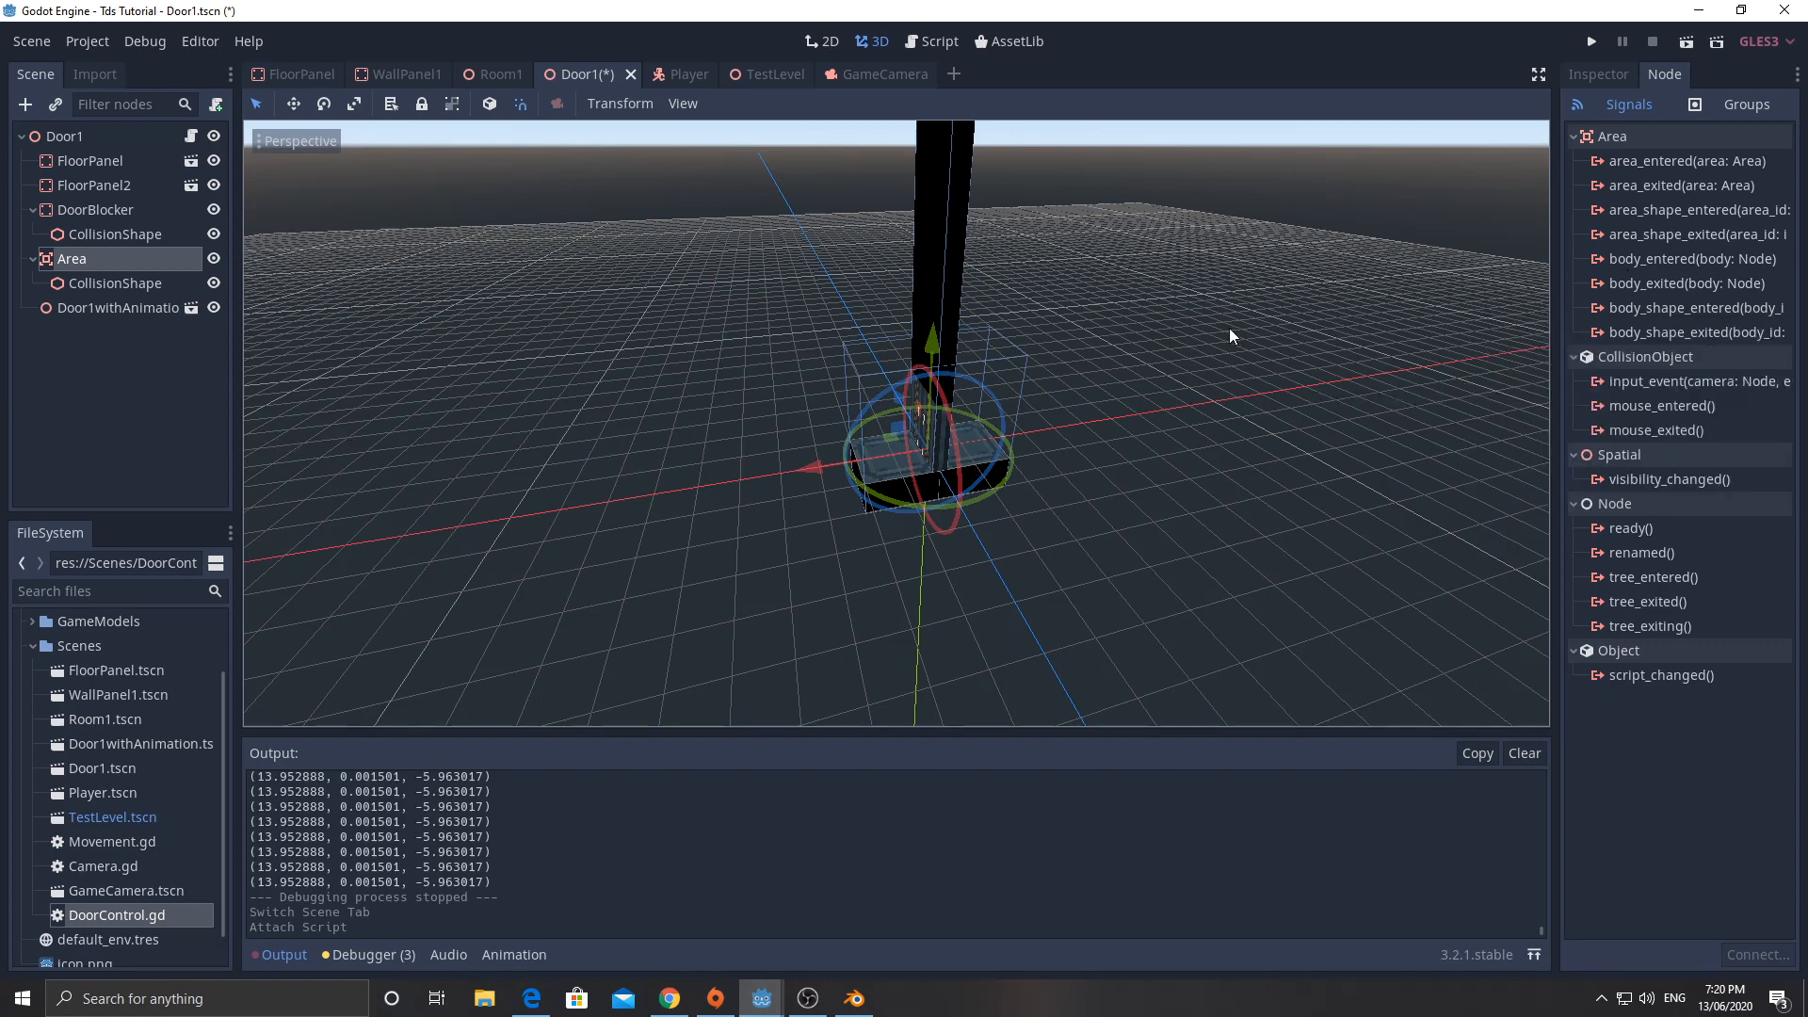
pyautogui.click(939, 40)
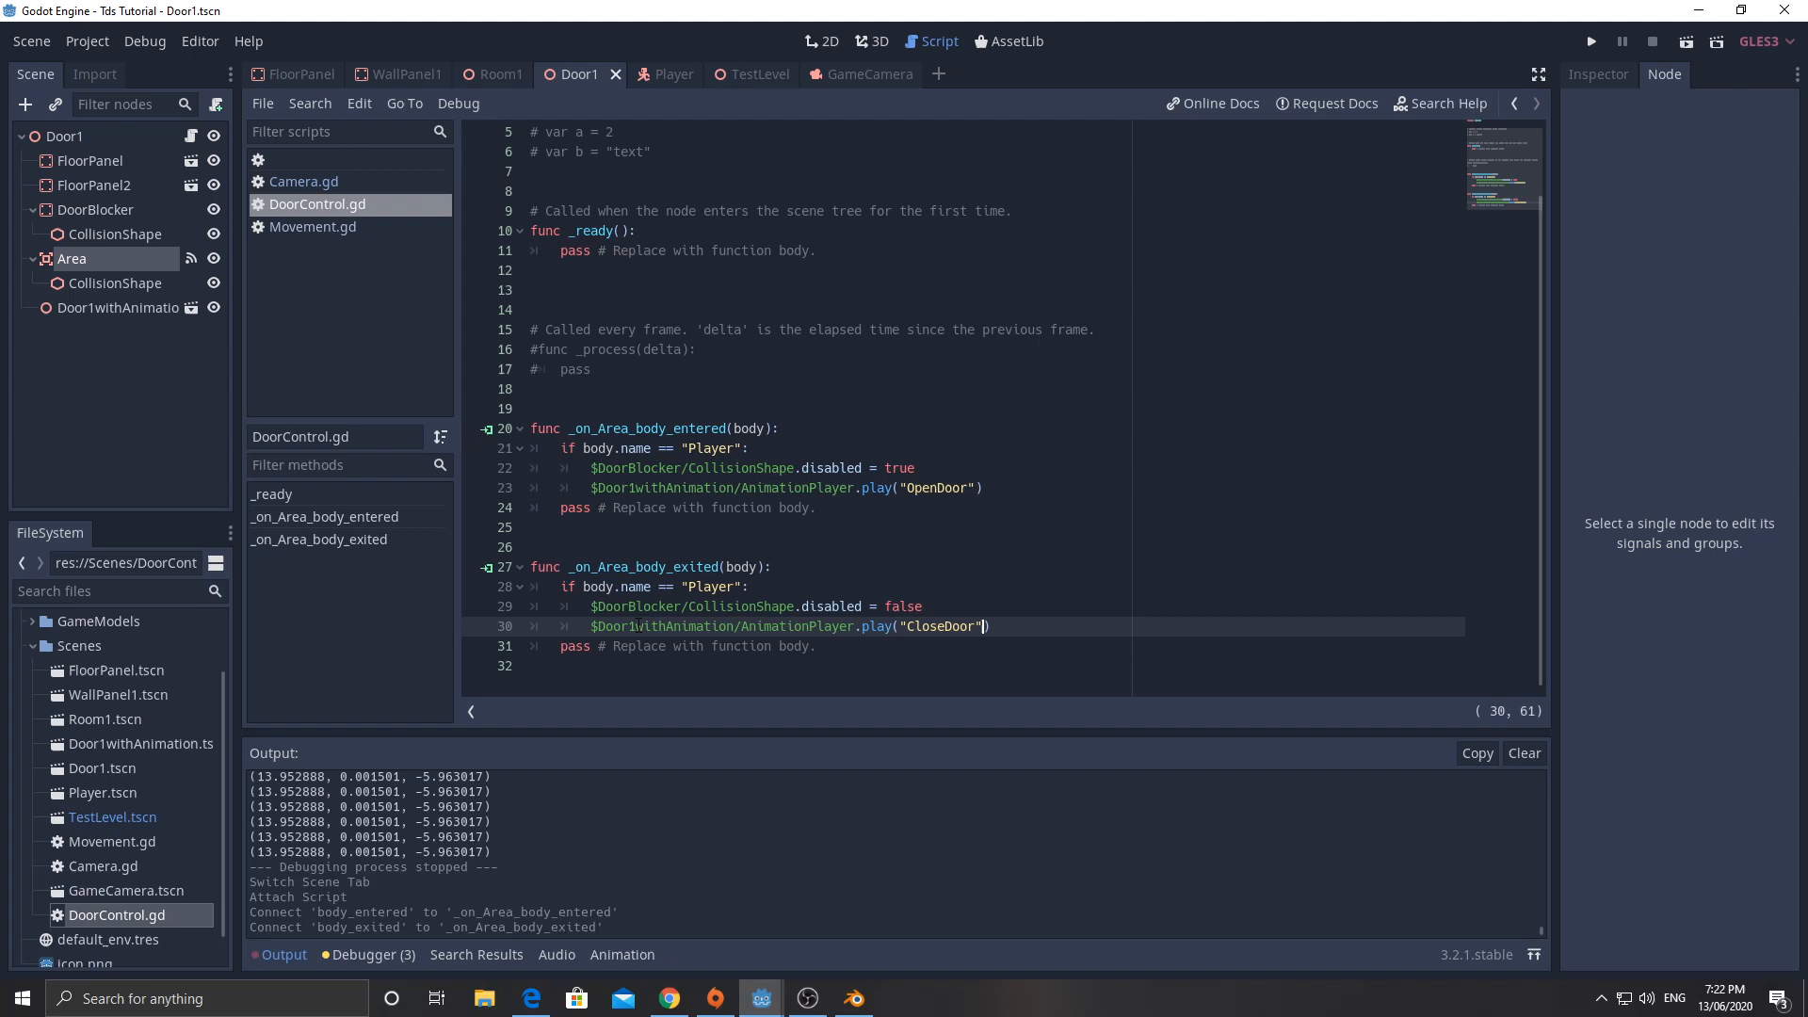
# - Run the game to check the door opening and closing, then stop the run
pyautogui.click(1591, 42)
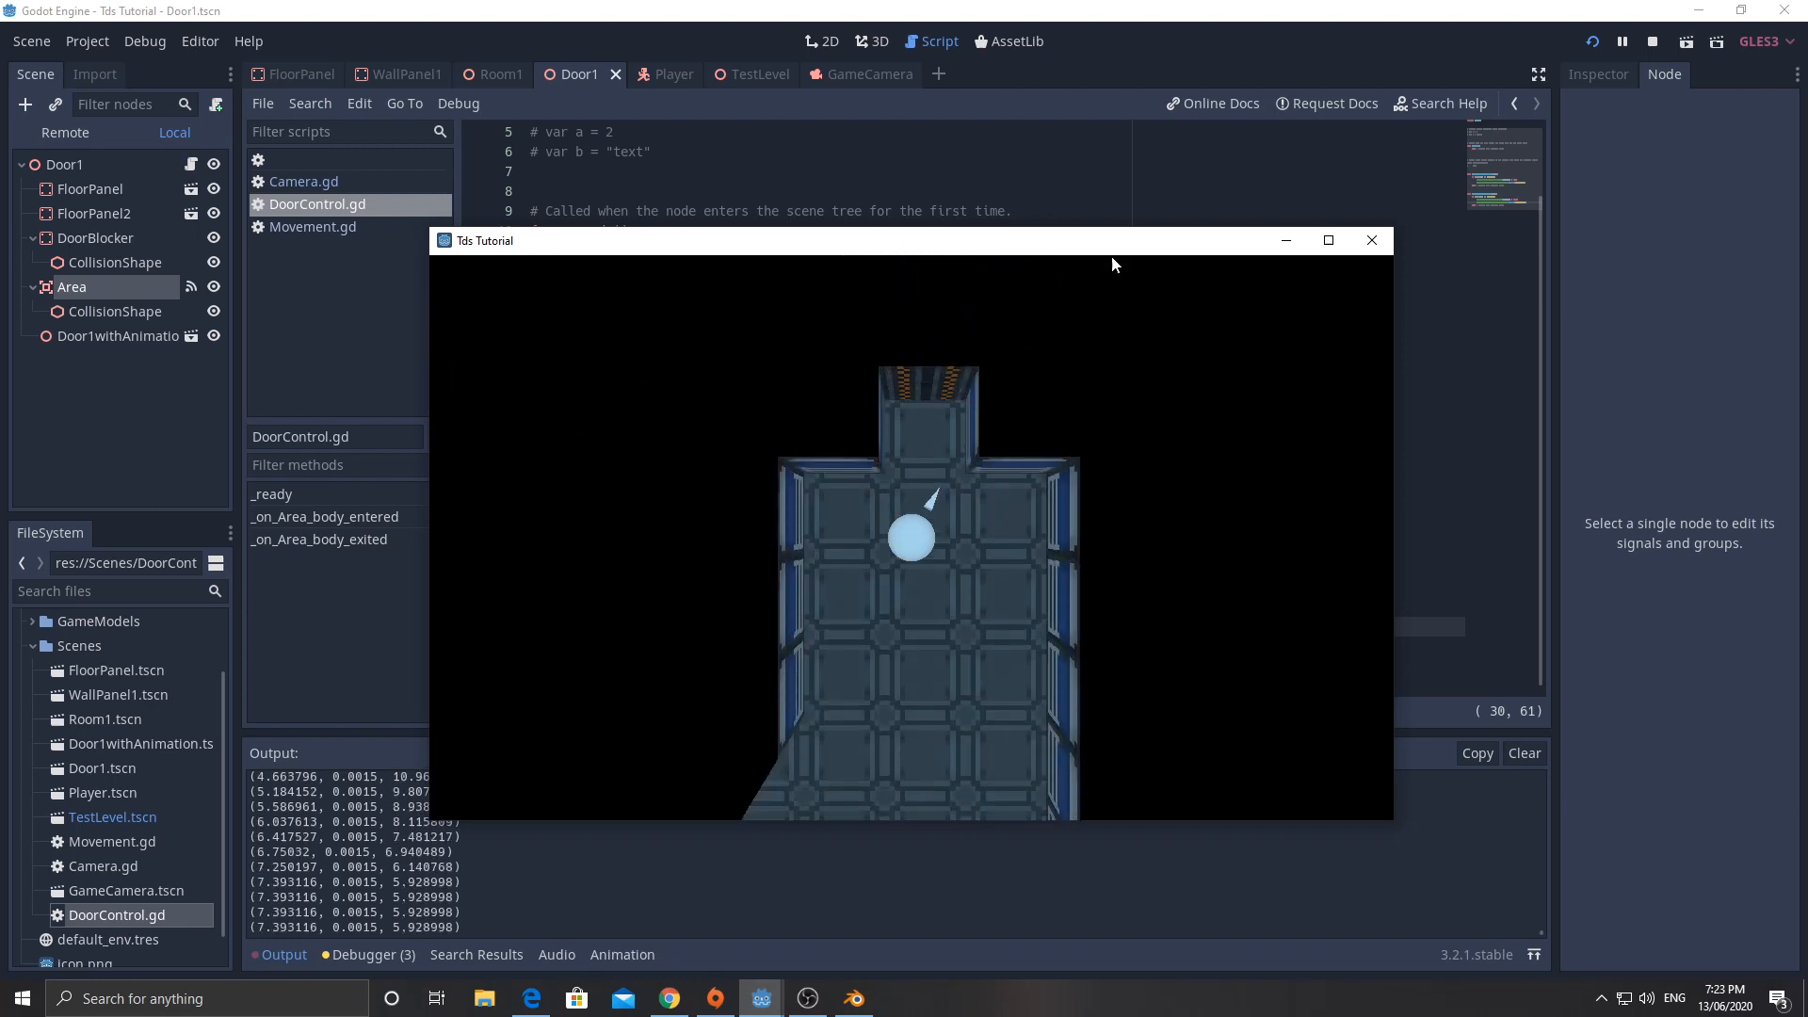
pyautogui.click(653, 73)
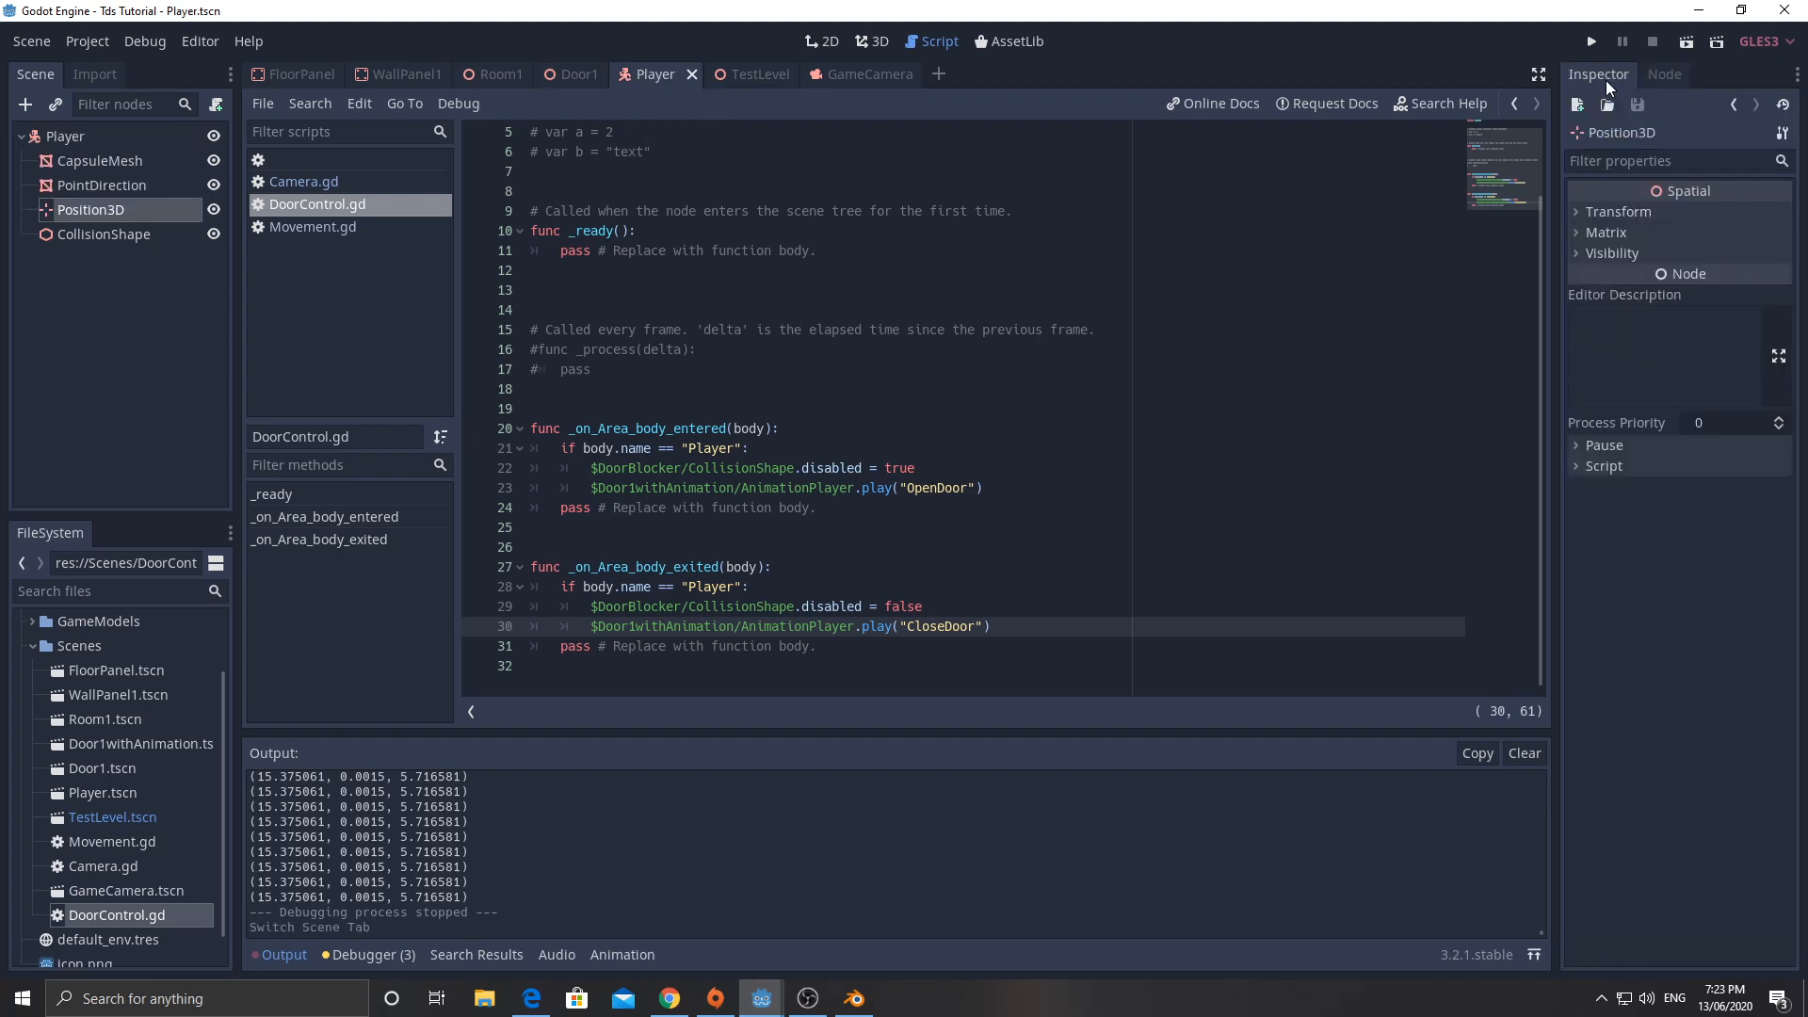
# - In TestLevel, edit the Player's Max Speed to 7, then stop the test run
pyautogui.click(744, 74)
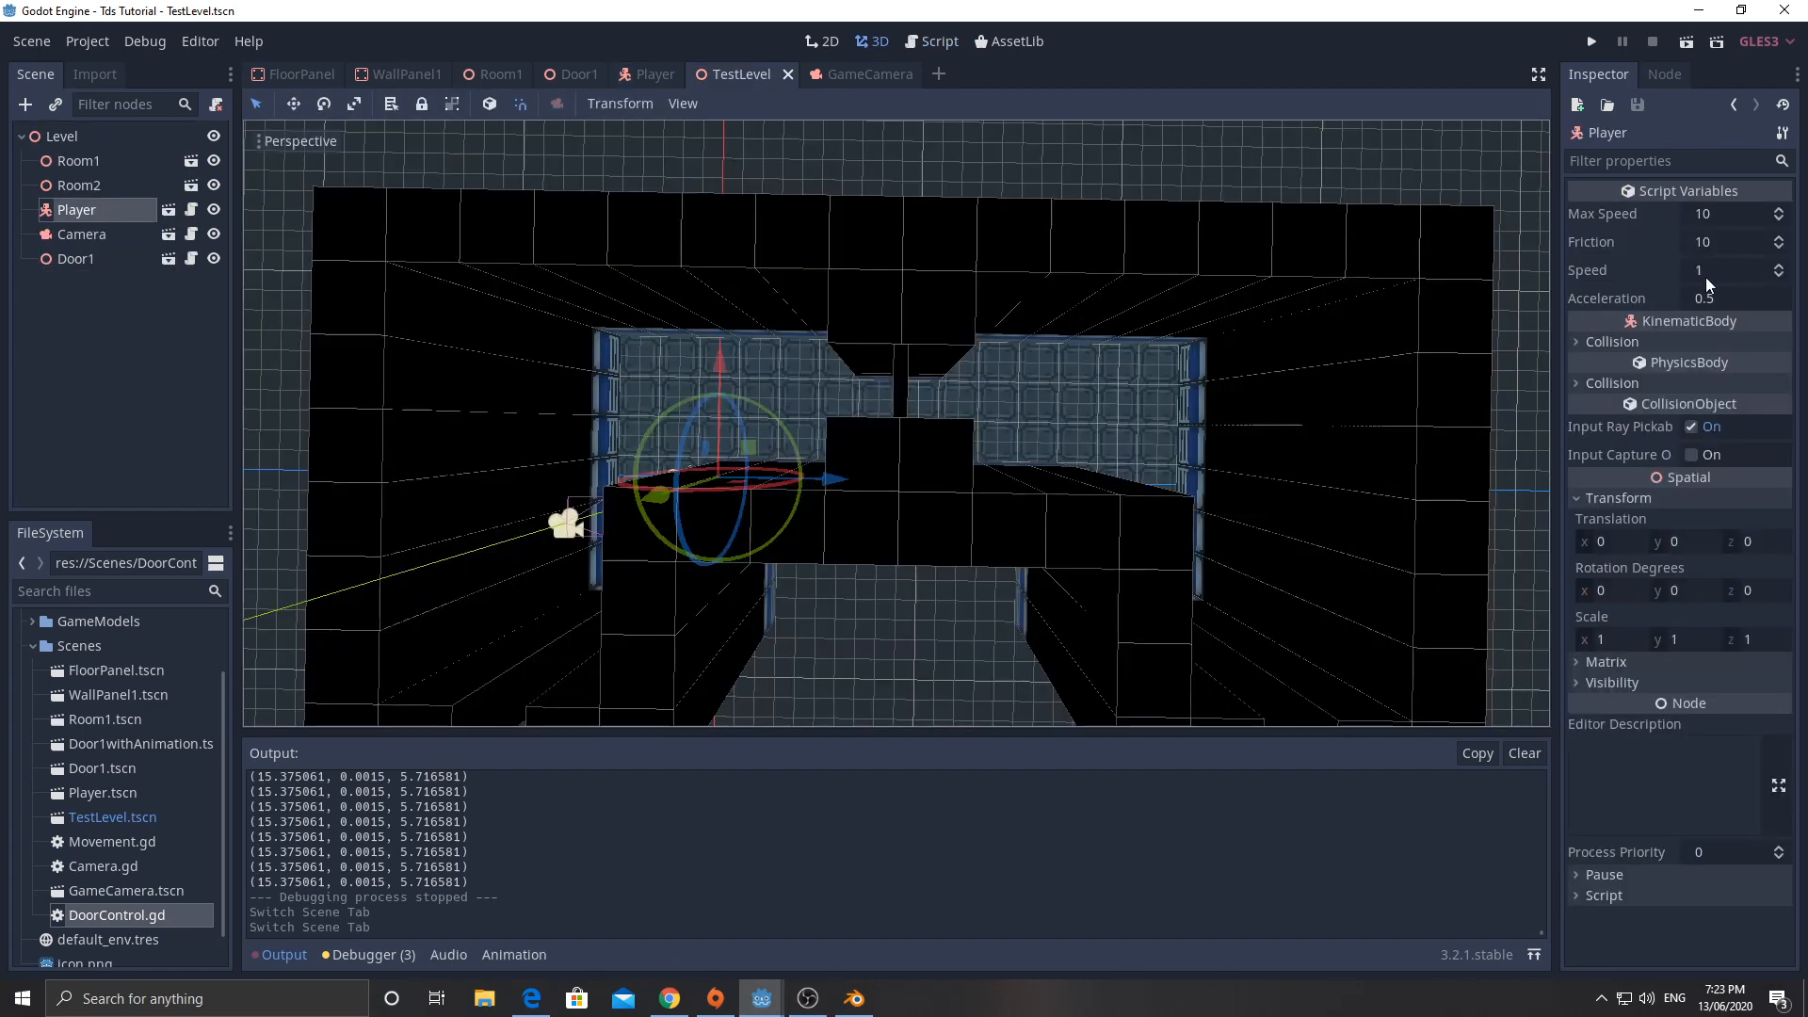
pyautogui.click(1730, 214)
pyautogui.write('7')
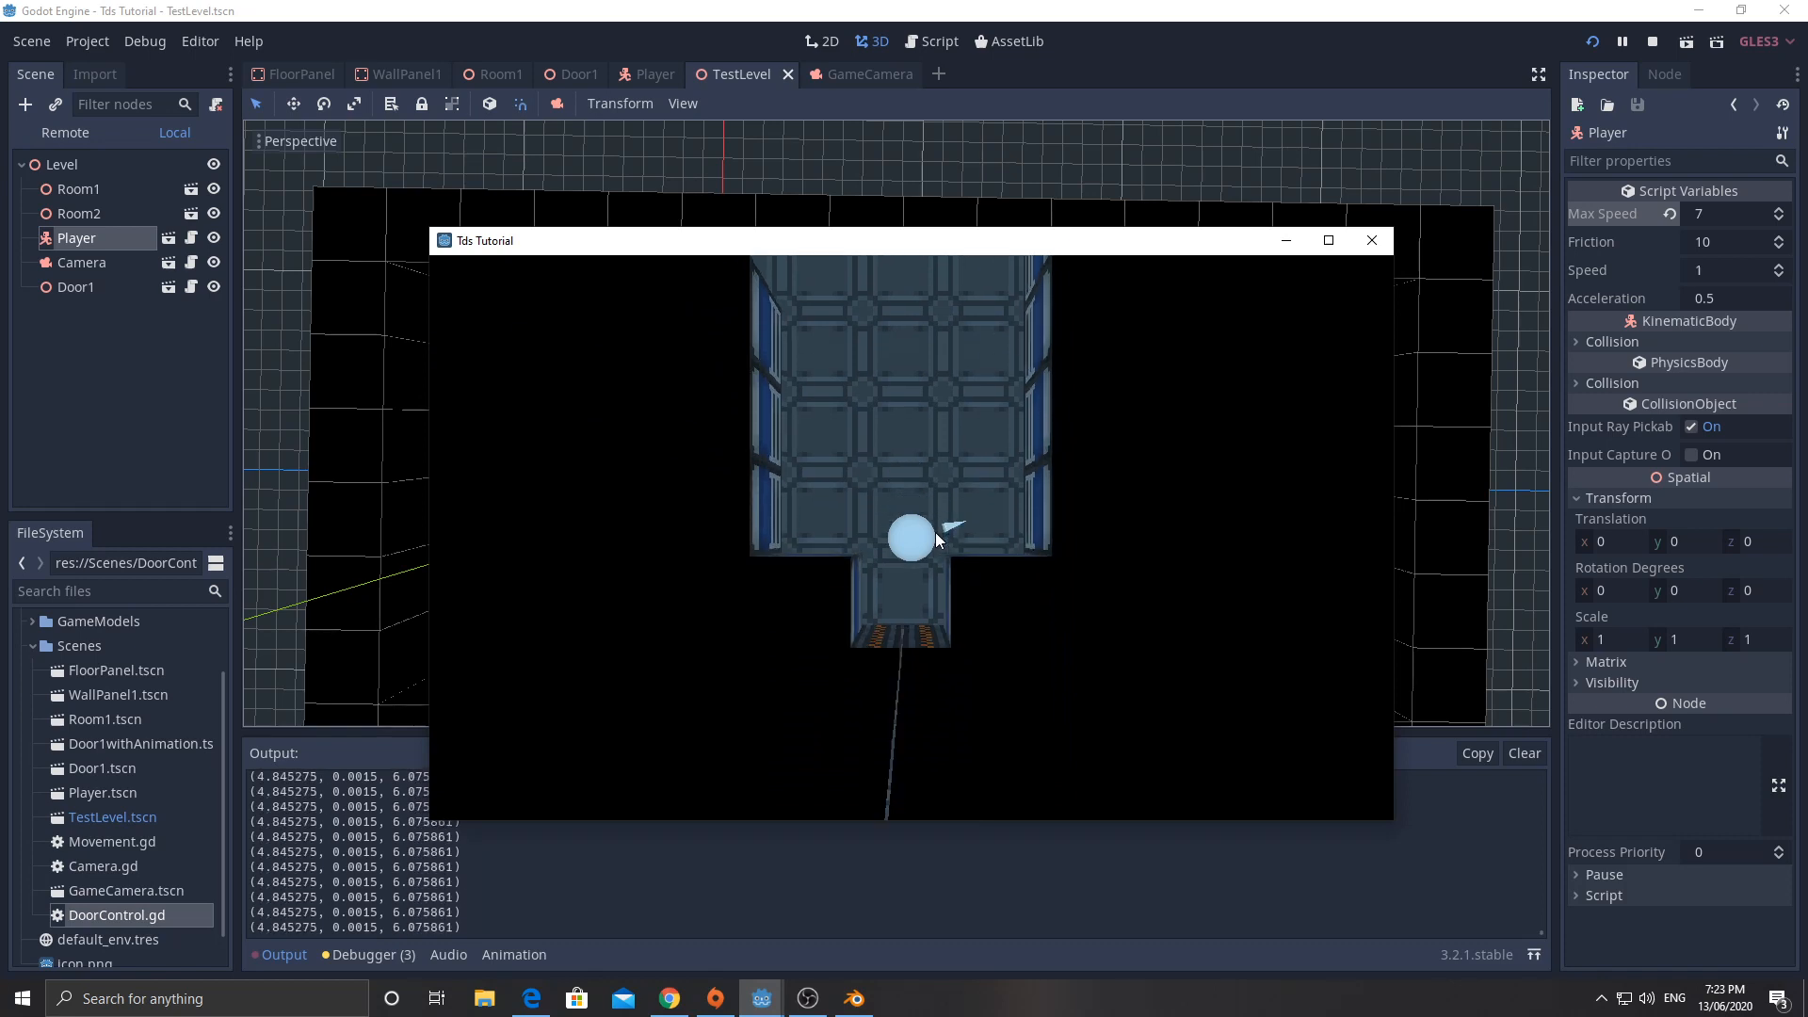
pyautogui.click(1654, 40)
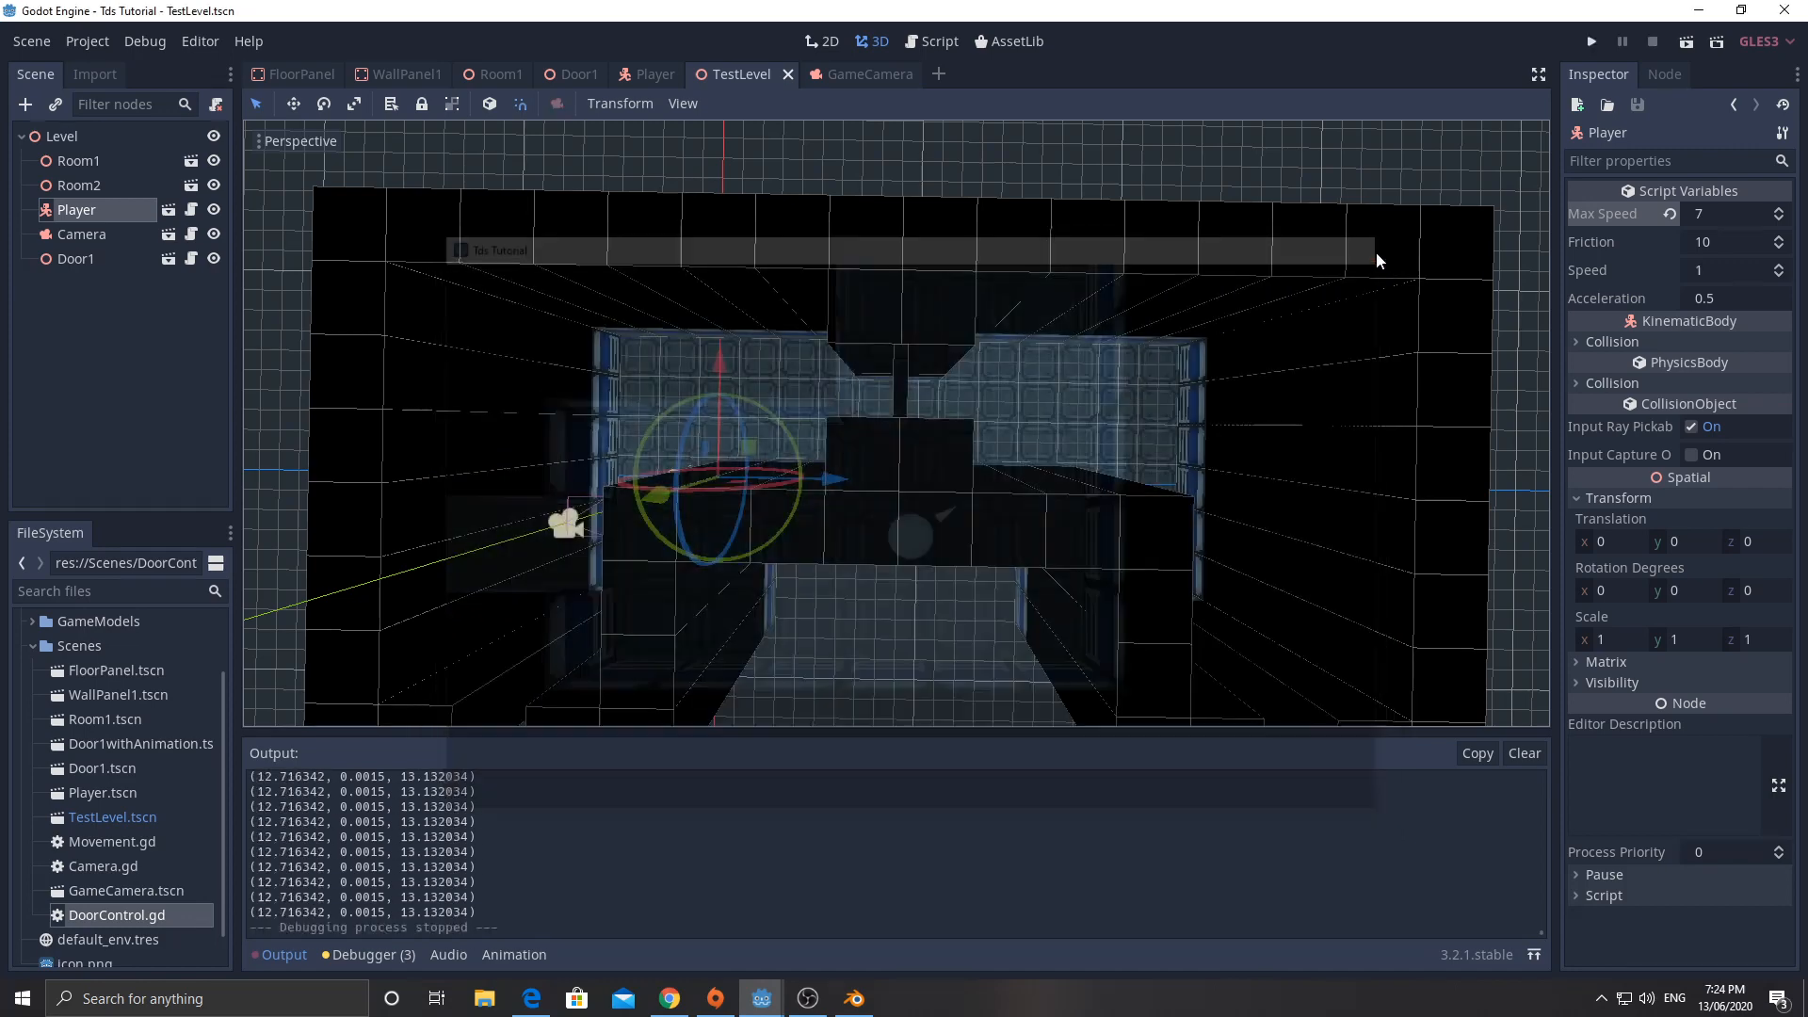